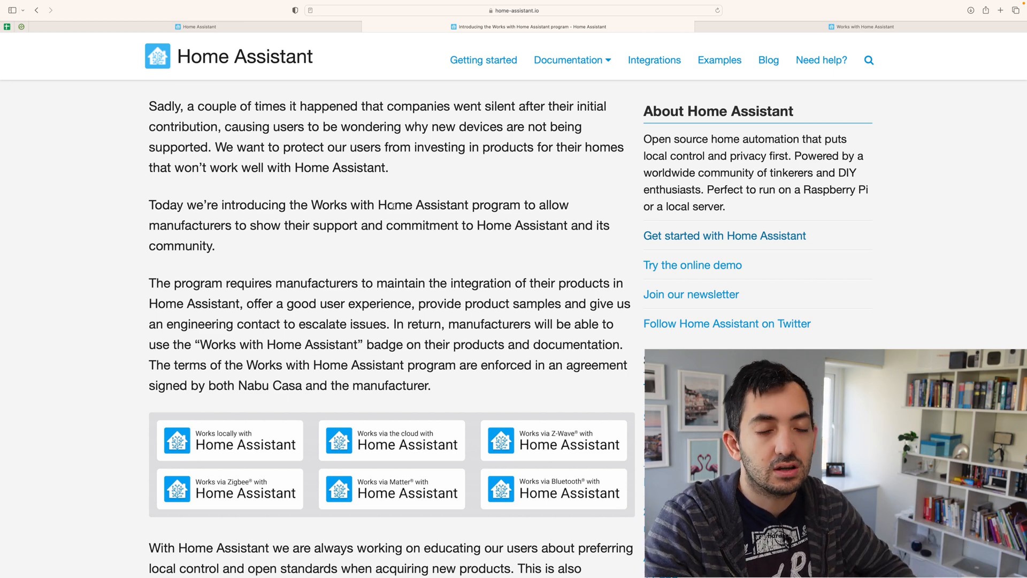
# Step: Scroll past the Works with Home Assistant badges to the HomeSeer announcement and product image
pyautogui.scroll(-3)
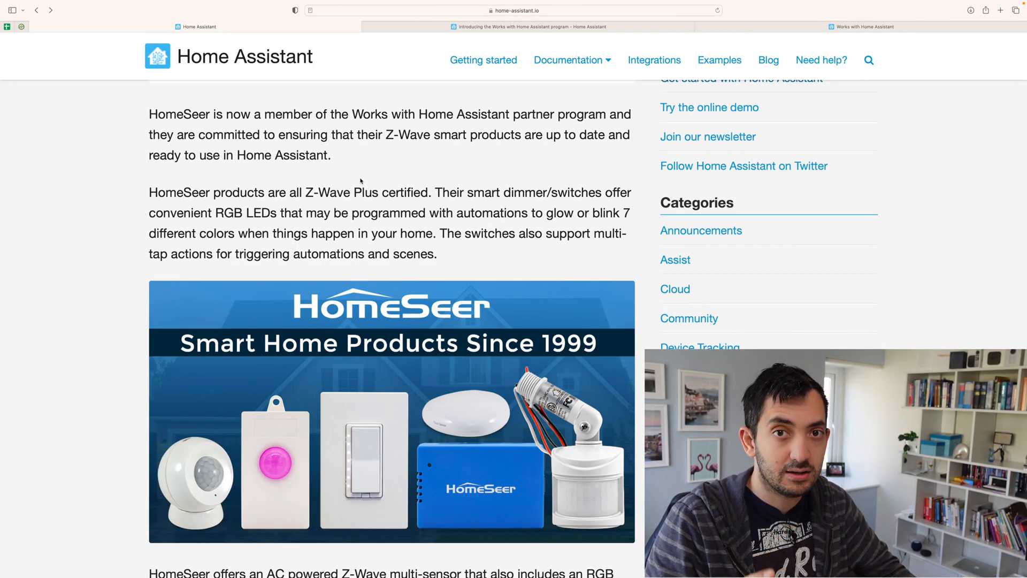
# Step: Scroll to the paragraphs on HomeSeer's Z-Wave devices, local integration and firmware updates
pyautogui.scroll(-3)
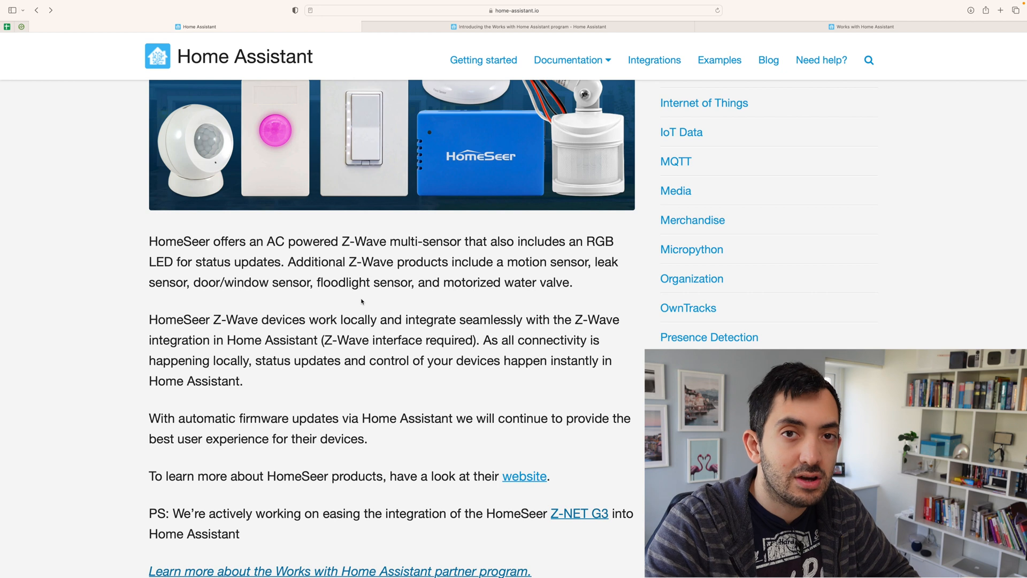
pyautogui.moveTo(357, 301)
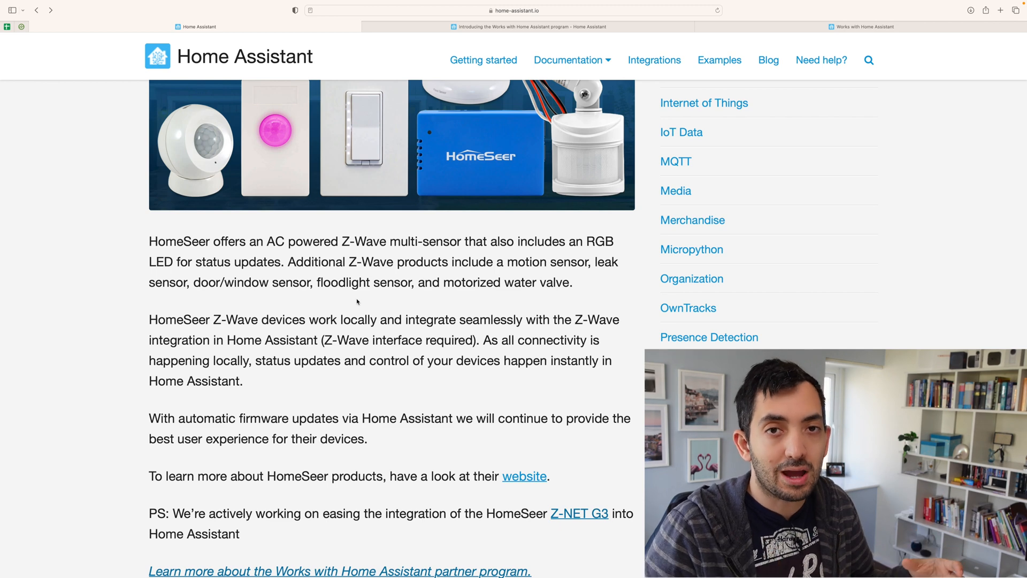
# Step: Scroll to the post's closing links and the 2023.4 heading, clearing the firmware sentence highlight
pyautogui.scroll(-3)
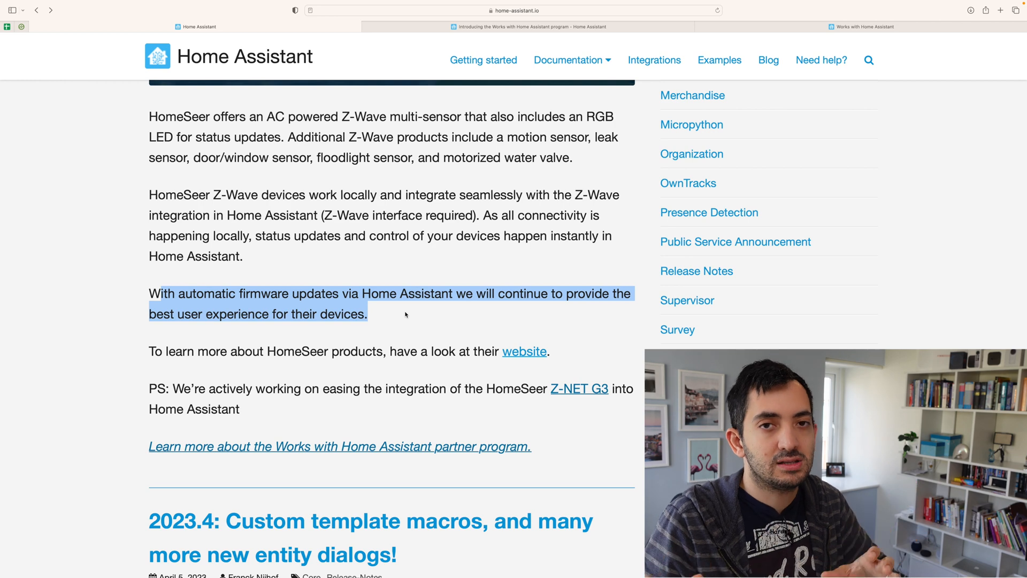
pyautogui.click(433, 302)
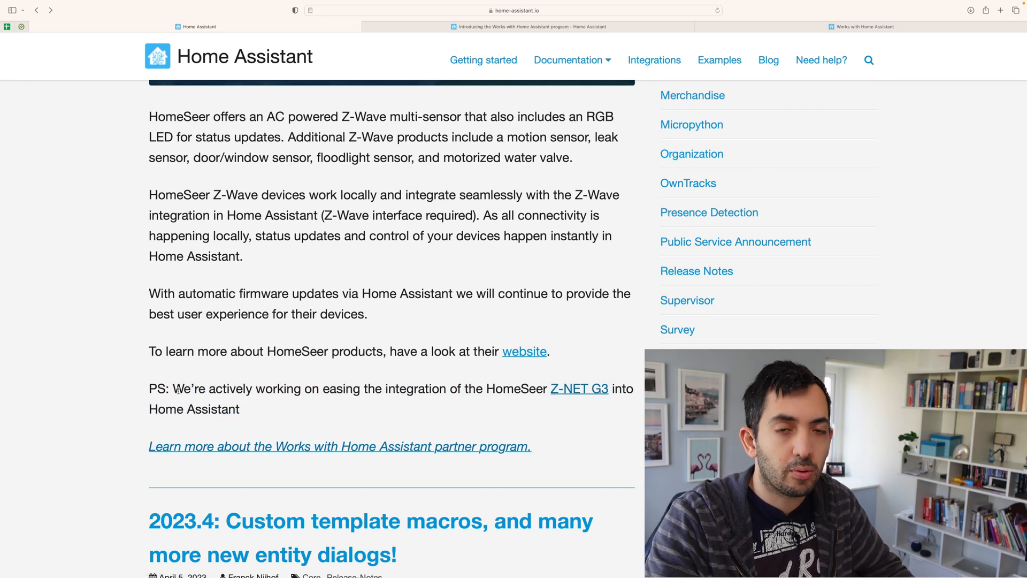
# Step: Select the PS sentence about easing the HomeSeer Z-NET G3 integration
pyautogui.moveTo(173, 389); pyautogui.dragTo(241, 408)
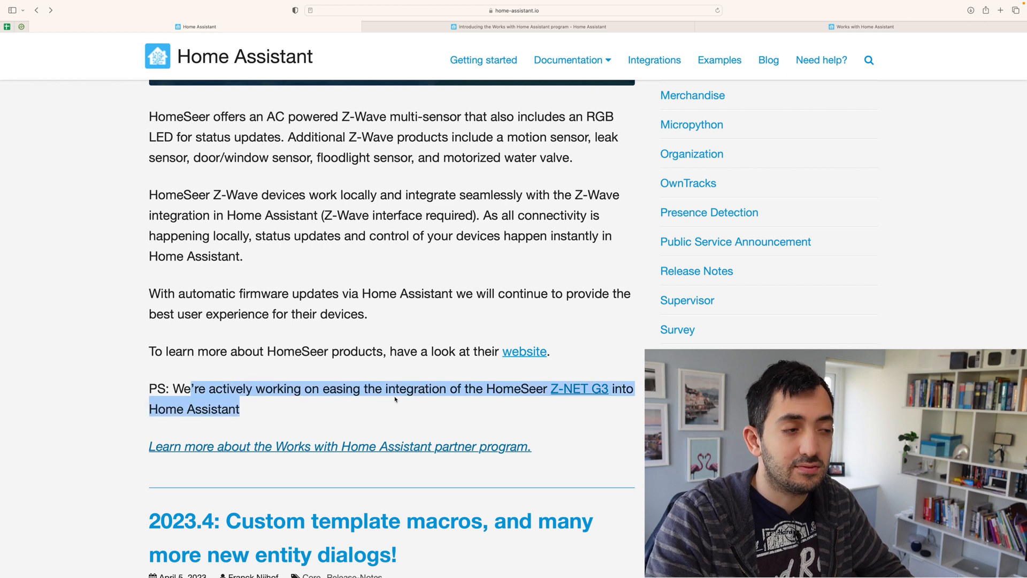